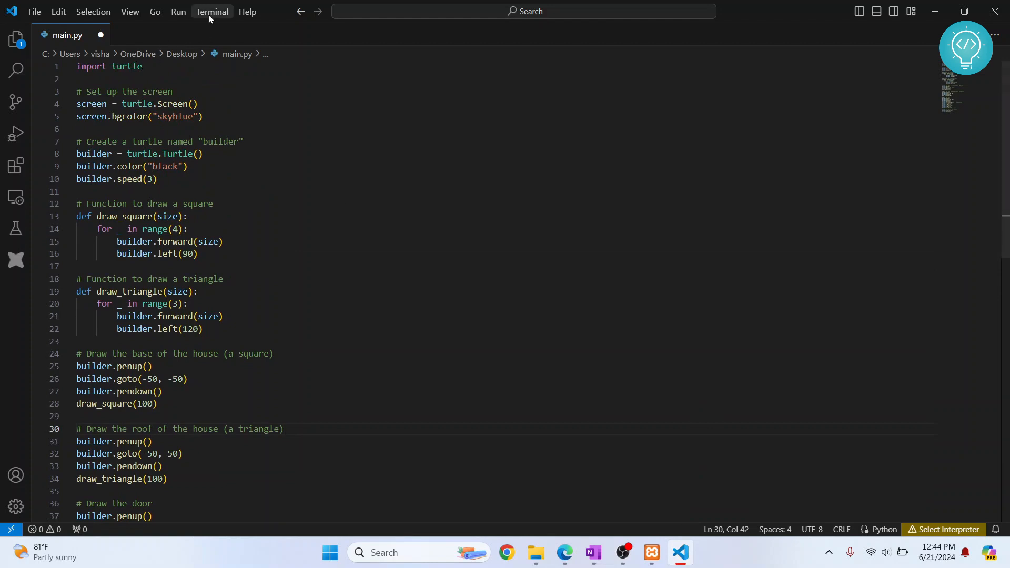
# - Check the installed Python version in a new terminal, which reports Python 3.12.3
pyautogui.click(211, 12)
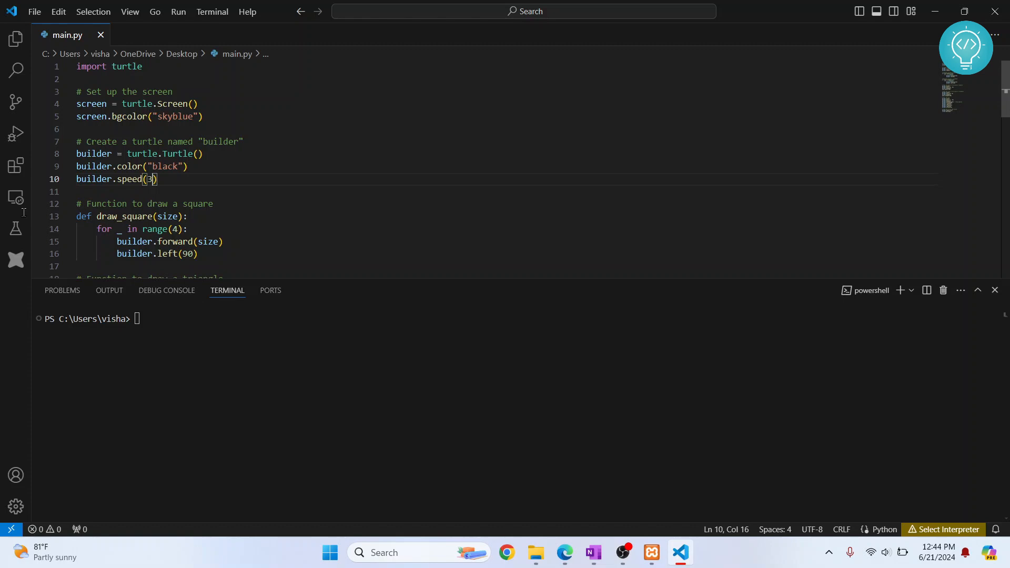
pyautogui.write('python --version')
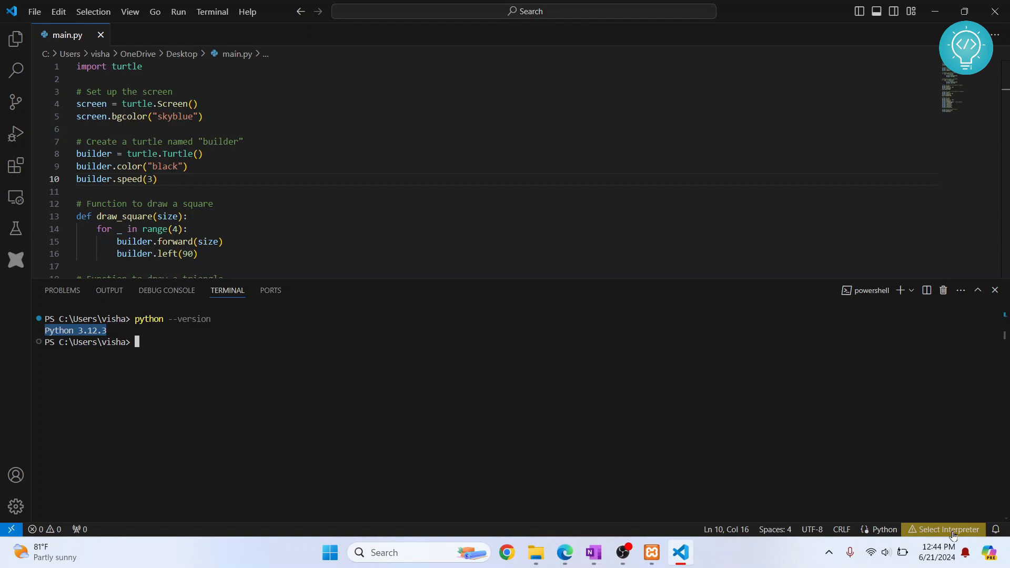
# - Show the available Python interpreters from the status bar's Select Interpreter
pyautogui.click(946, 529)
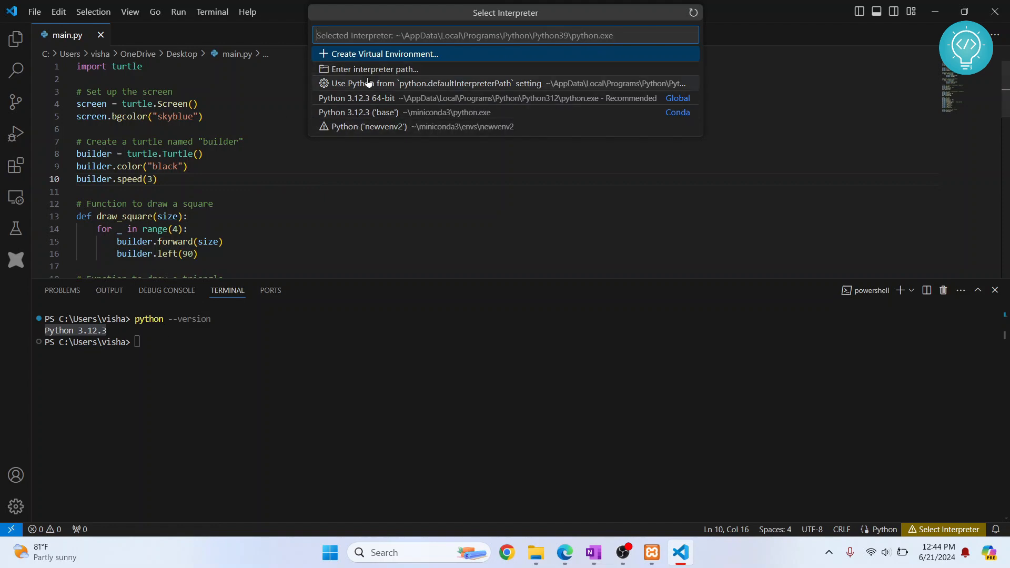
pyautogui.moveTo(352, 98)
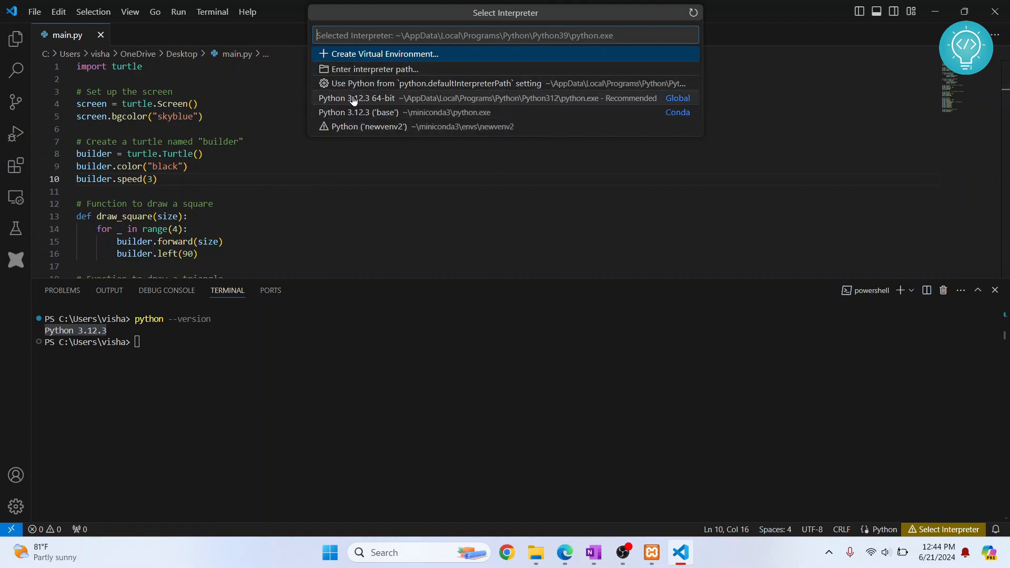
pyautogui.moveTo(369, 118)
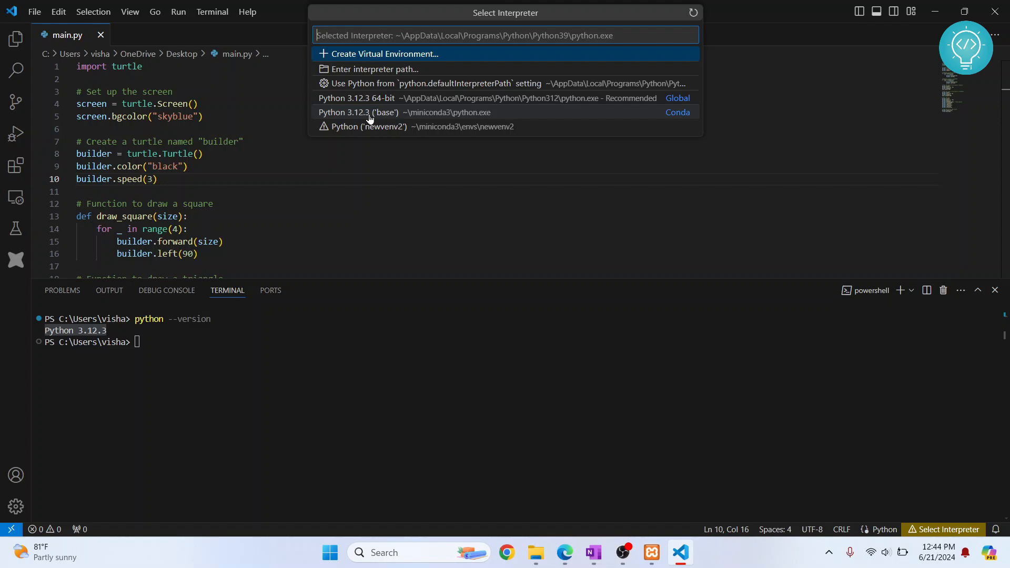
pyautogui.moveTo(392, 98)
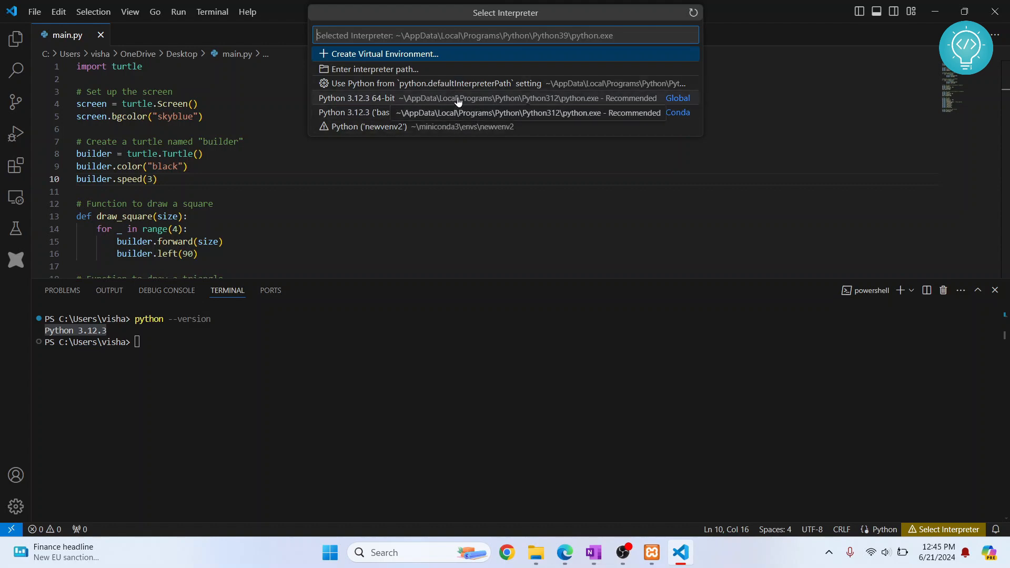
# - Choose the global Python 3.12.3 64-bit interpreter from the Python312 install
pyautogui.click(354, 97)
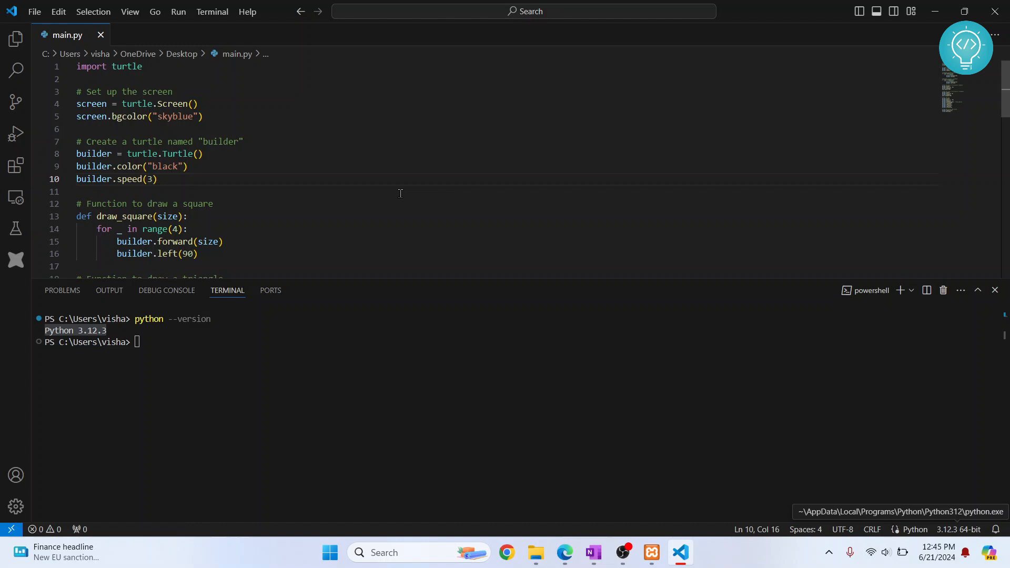
pyautogui.moveTo(894, 515)
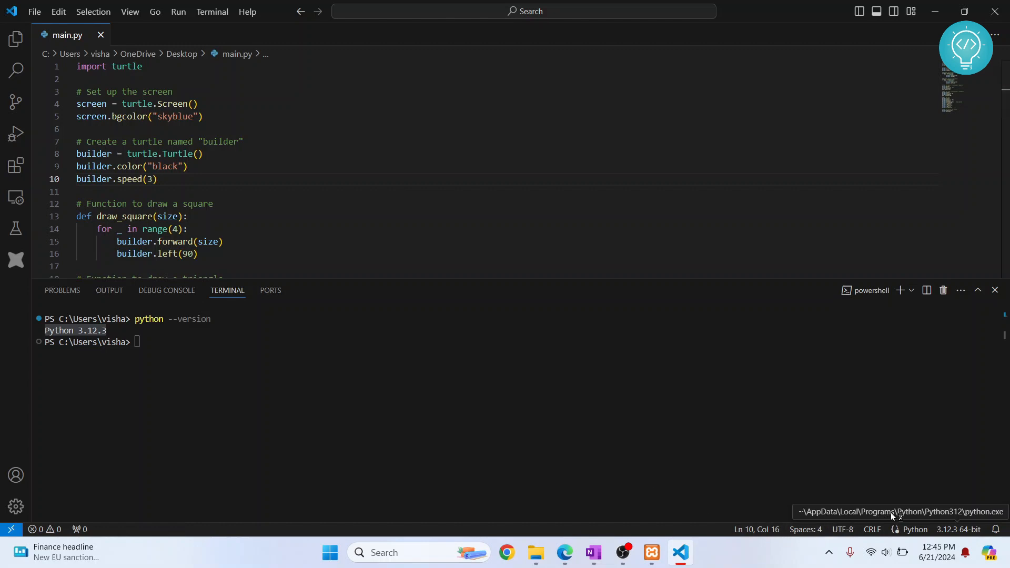
pyautogui.moveTo(908, 519)
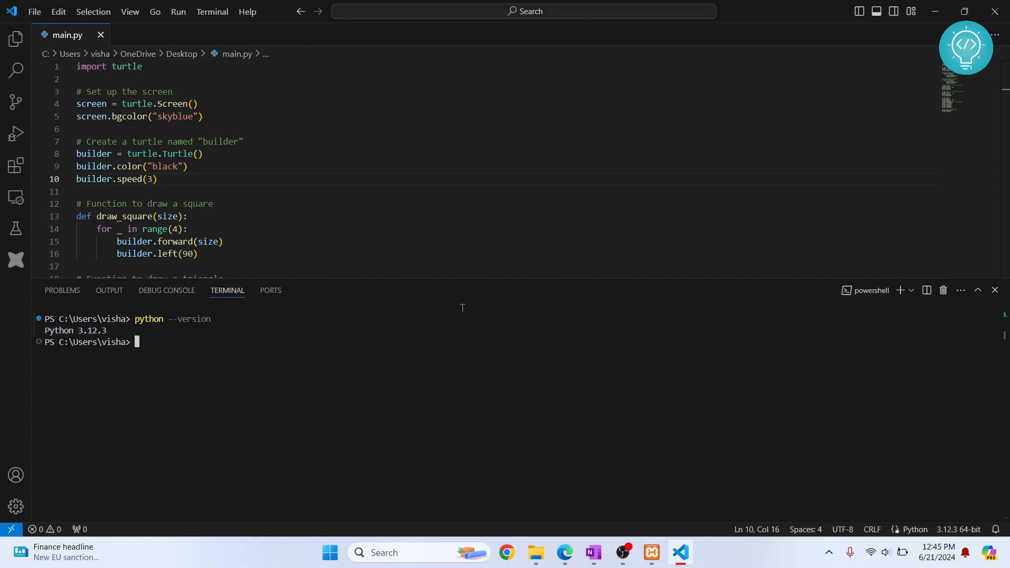
# - Run pip install turtle, already satisfied in Python312 site-packages, and reopen the interpreter list
pyautogui.write('pip')
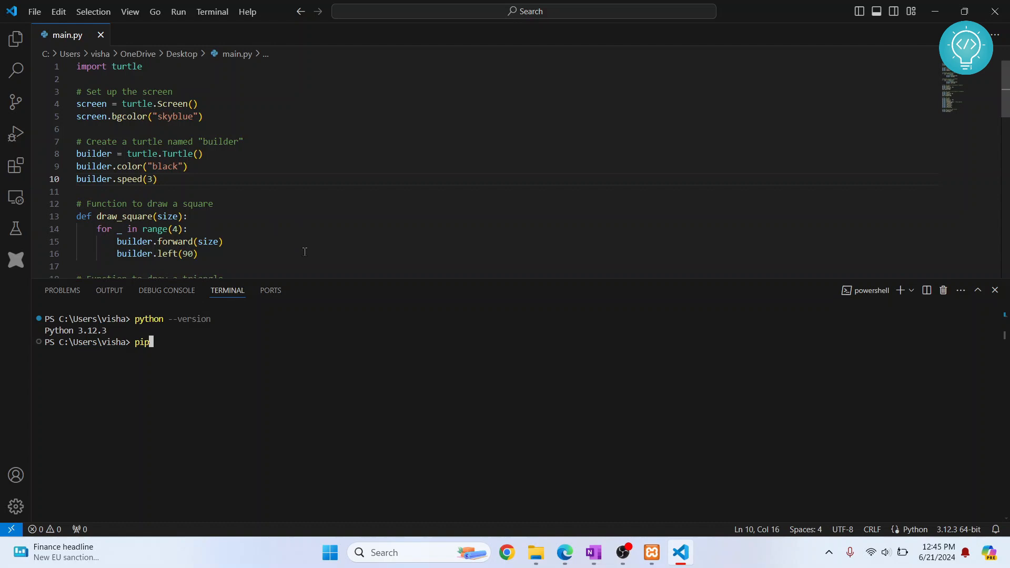
pyautogui.write('install turtle')
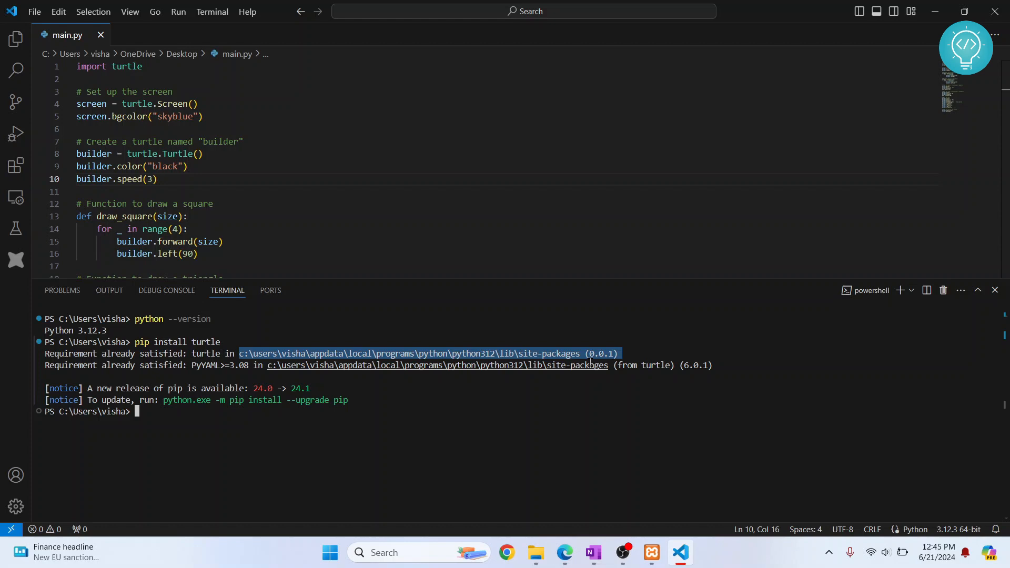
pyautogui.moveTo(954, 534)
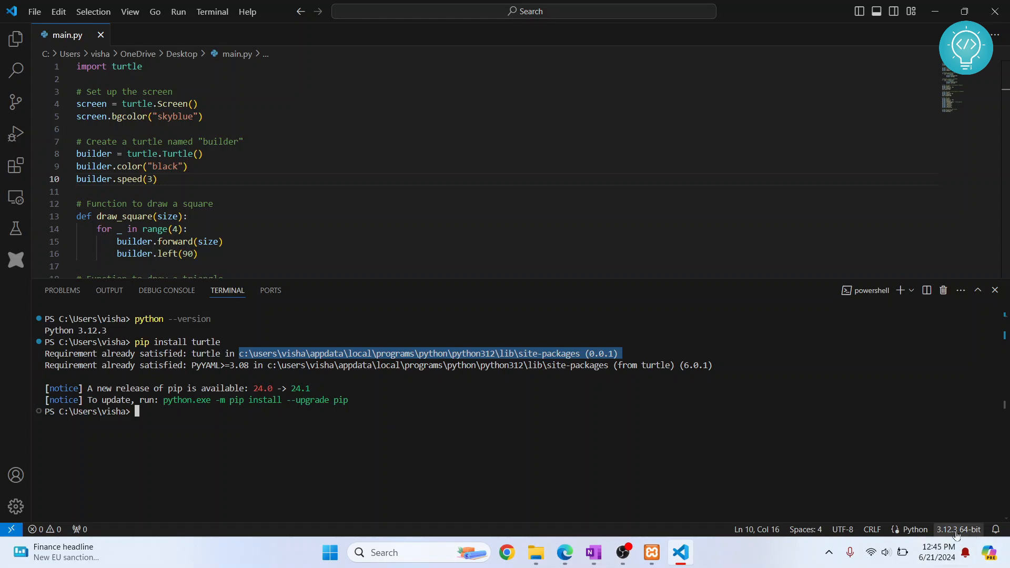
pyautogui.click(955, 529)
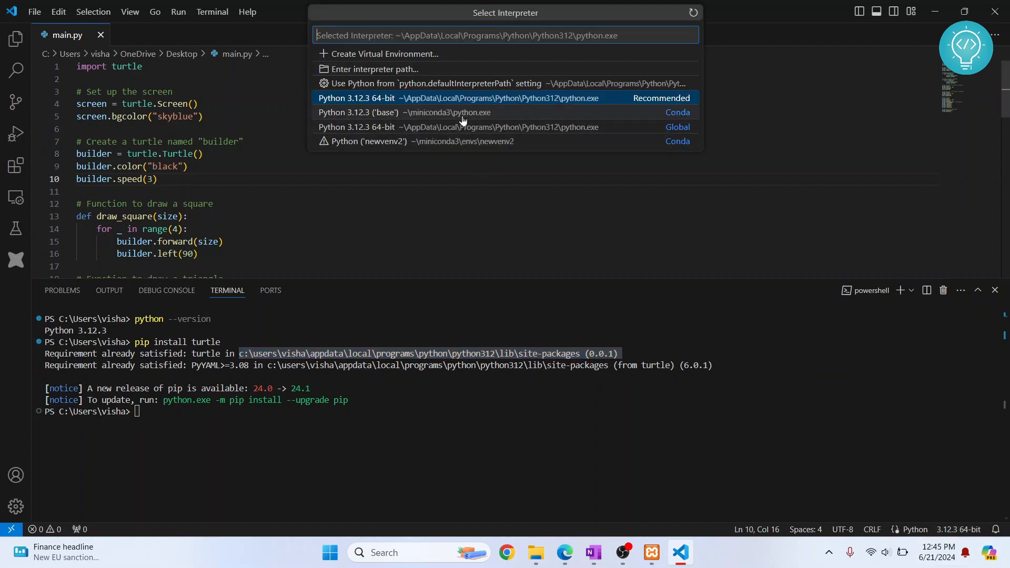
# - Choose the Conda base Python 3.12.3 interpreter from miniconda3
pyautogui.click(409, 112)
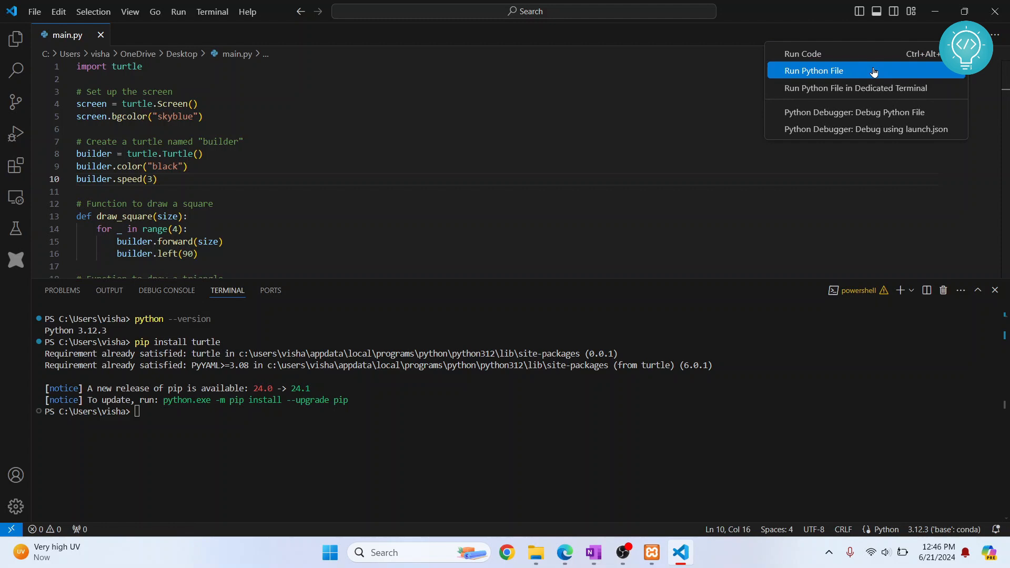
# - Run main.py with the Conda base Python in a new Python terminal
pyautogui.click(812, 71)
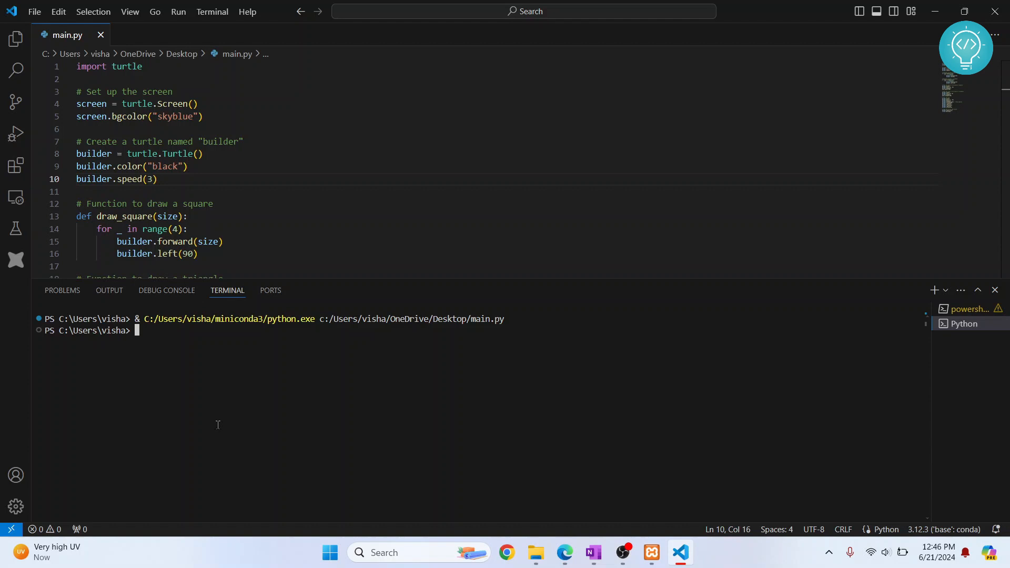
# - Enter the command pip install turtle in the Conda-based Python terminal without running it
pyautogui.write('pip isntal')
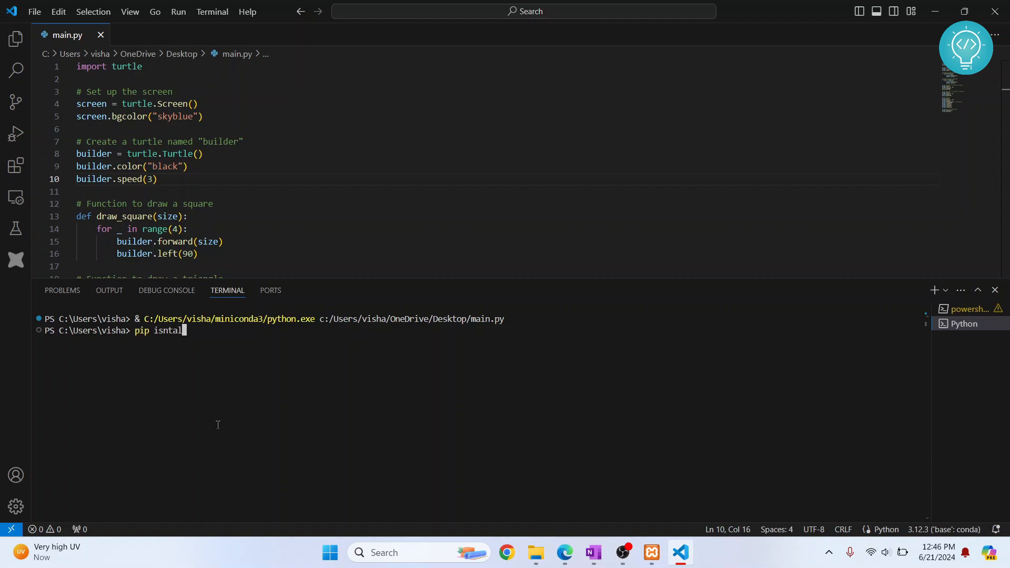
pyautogui.write('install tu')
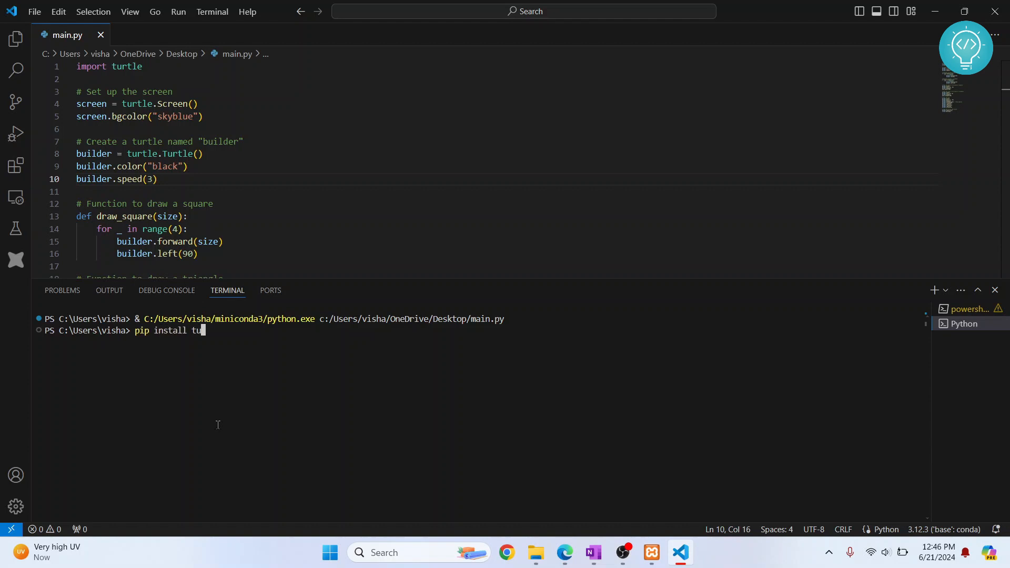
pyautogui.write('rtle')
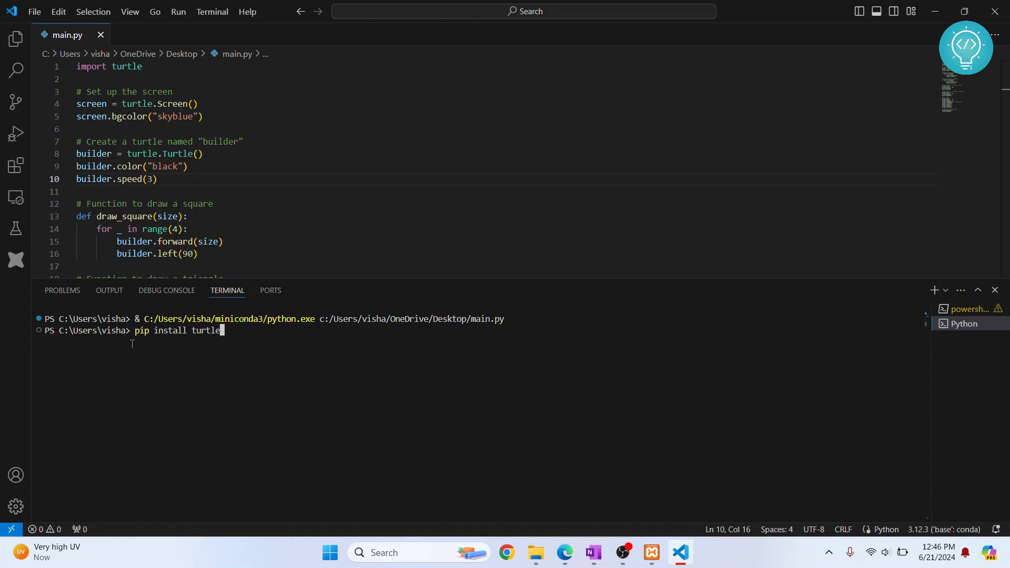